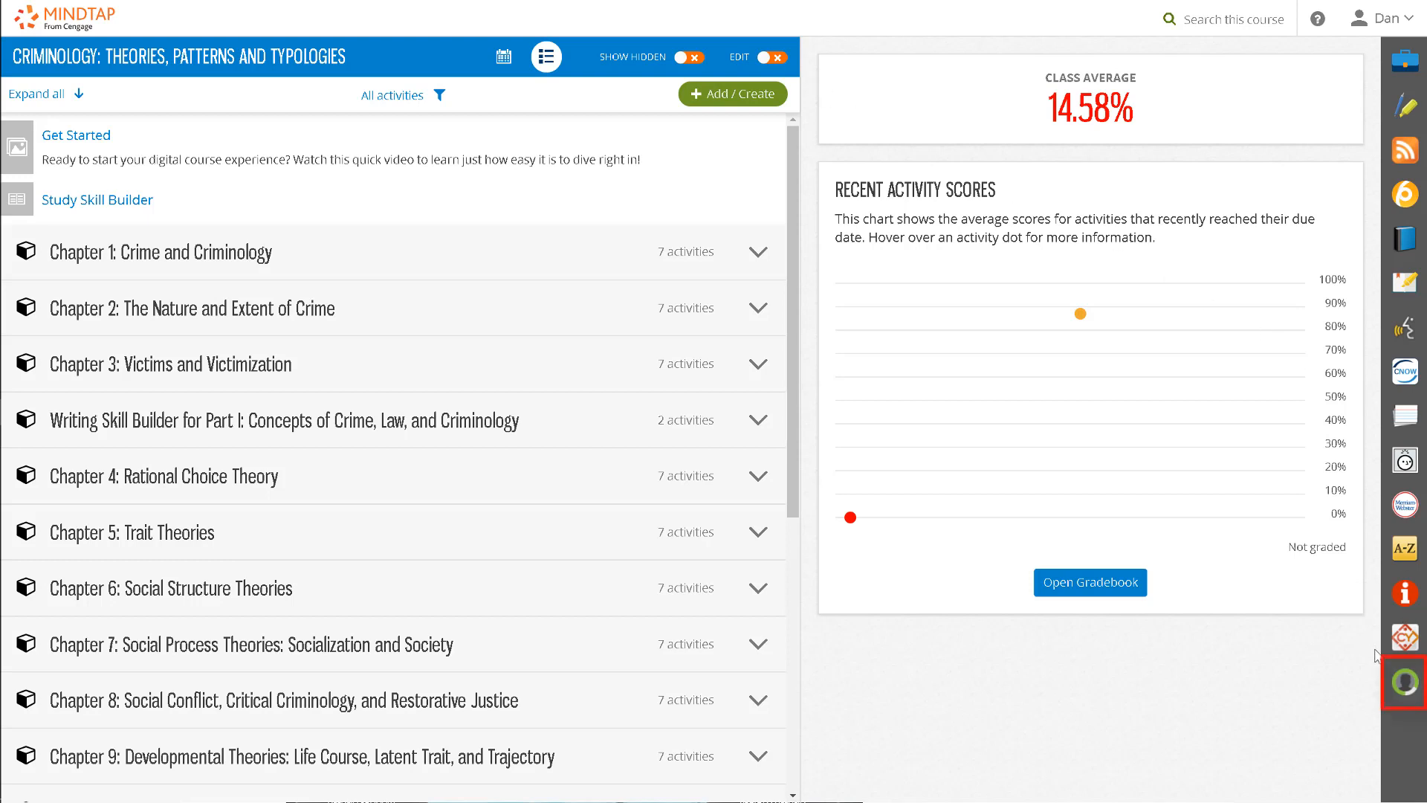
Show the per-activity Progress overview with due dates, scores and submission counts.
left_click(1089, 582)
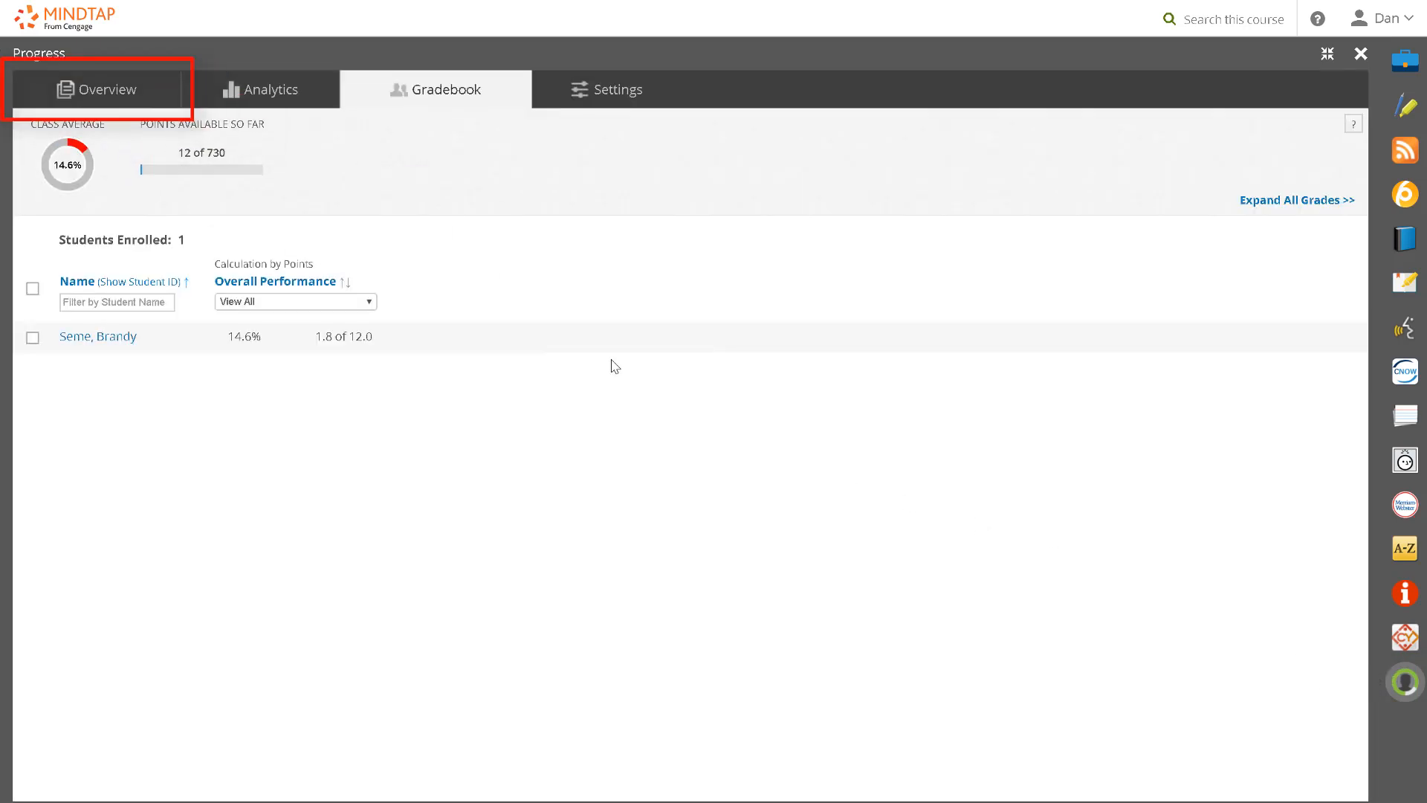
left_click(104, 90)
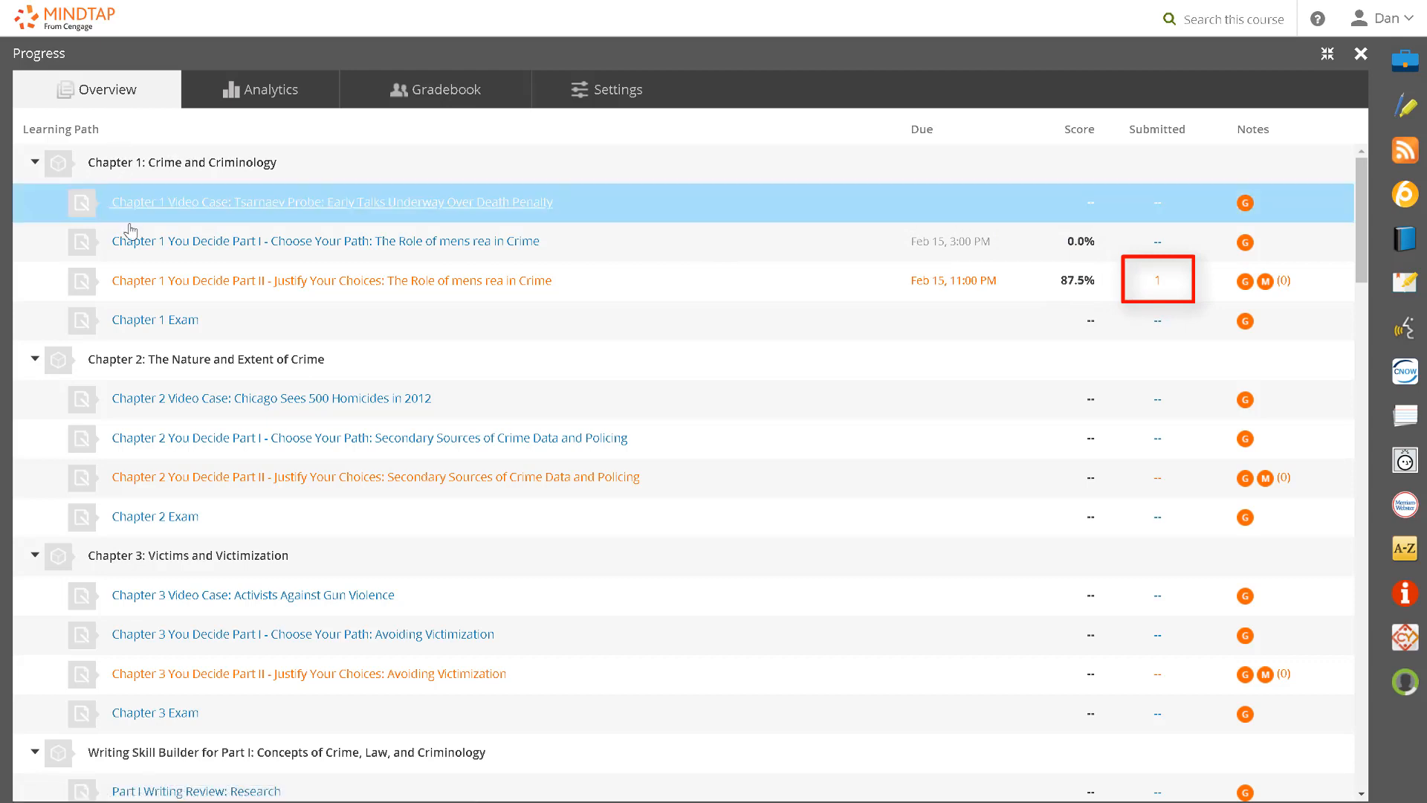
View the student's 87.5% attempt for Chapter 1 You Decide Part II.
left_click(1156, 279)
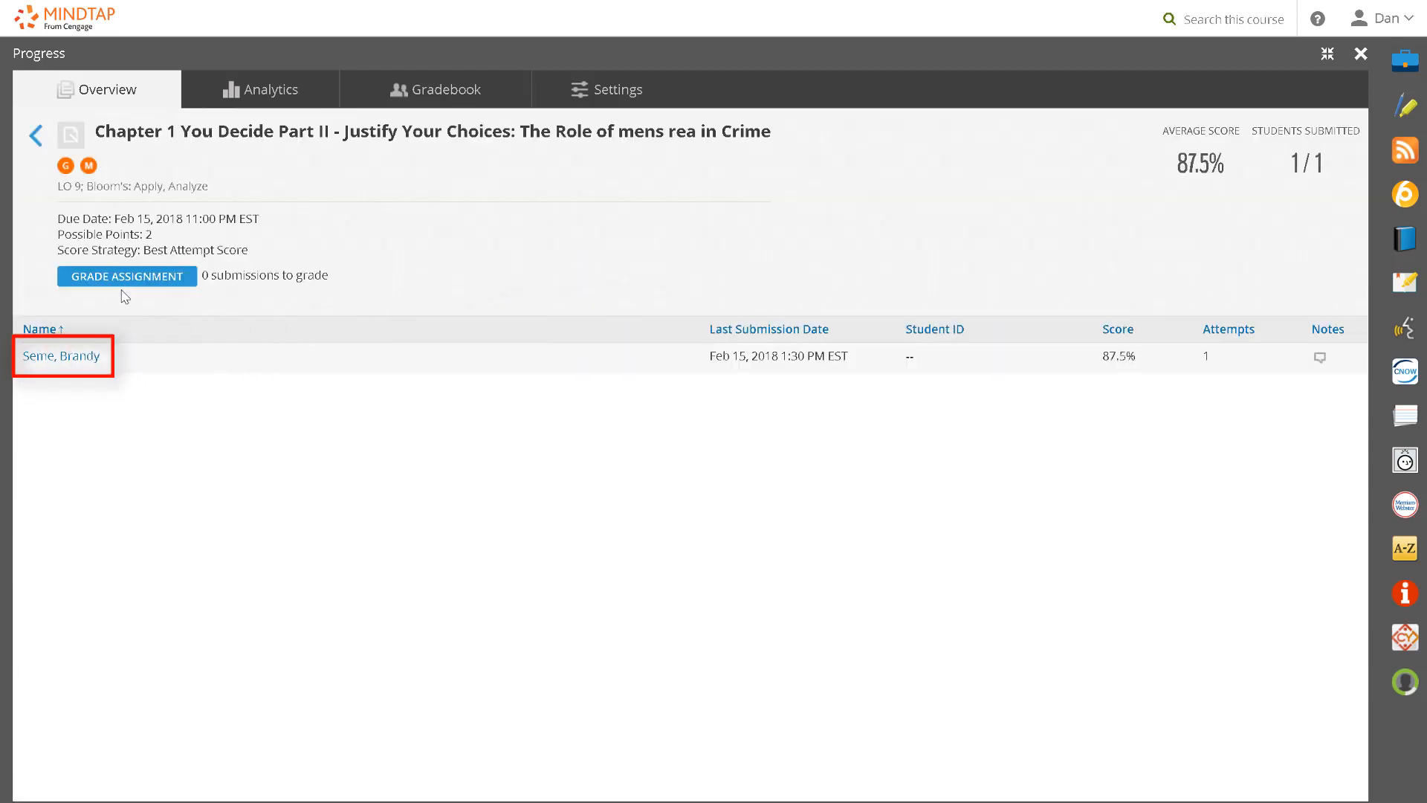
left_click(61, 355)
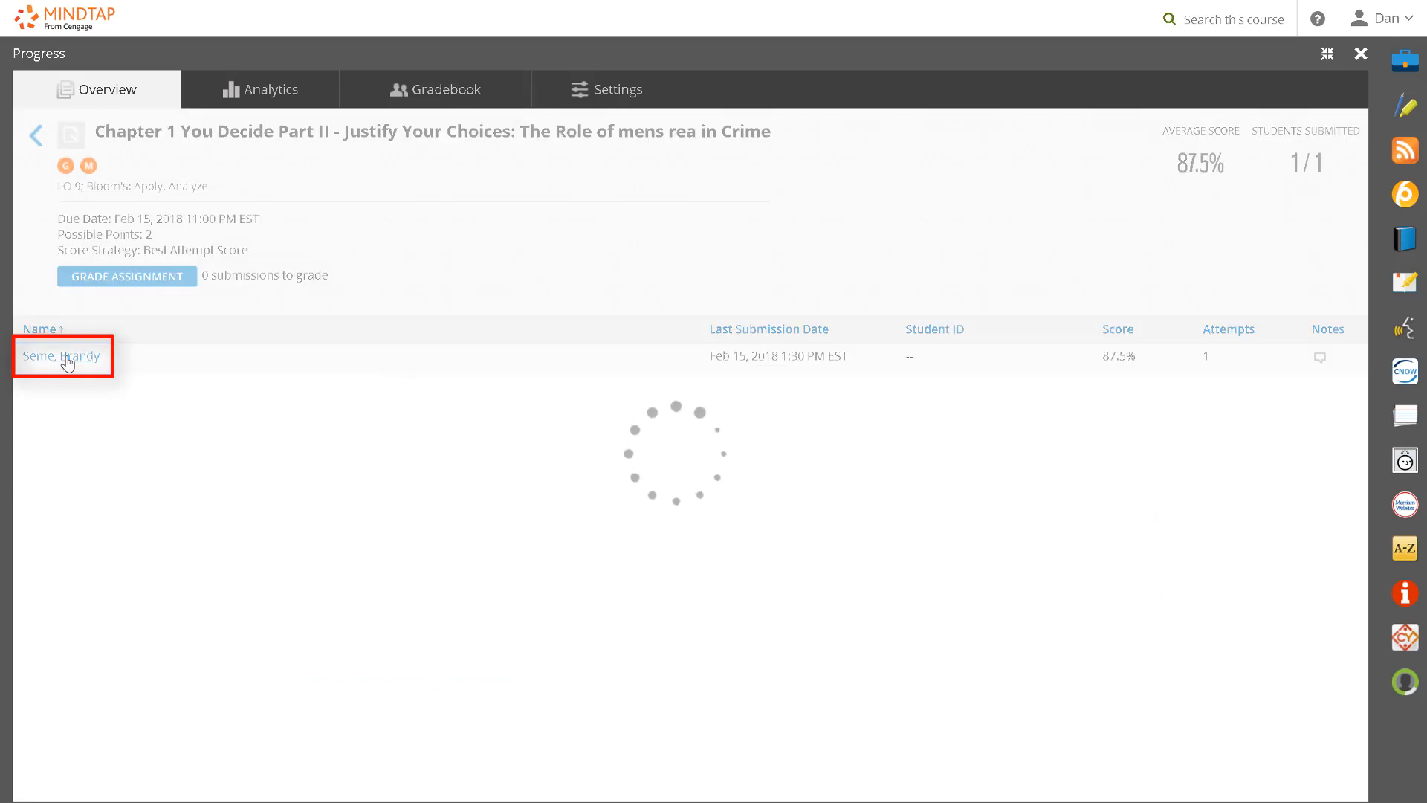
left_click(60, 356)
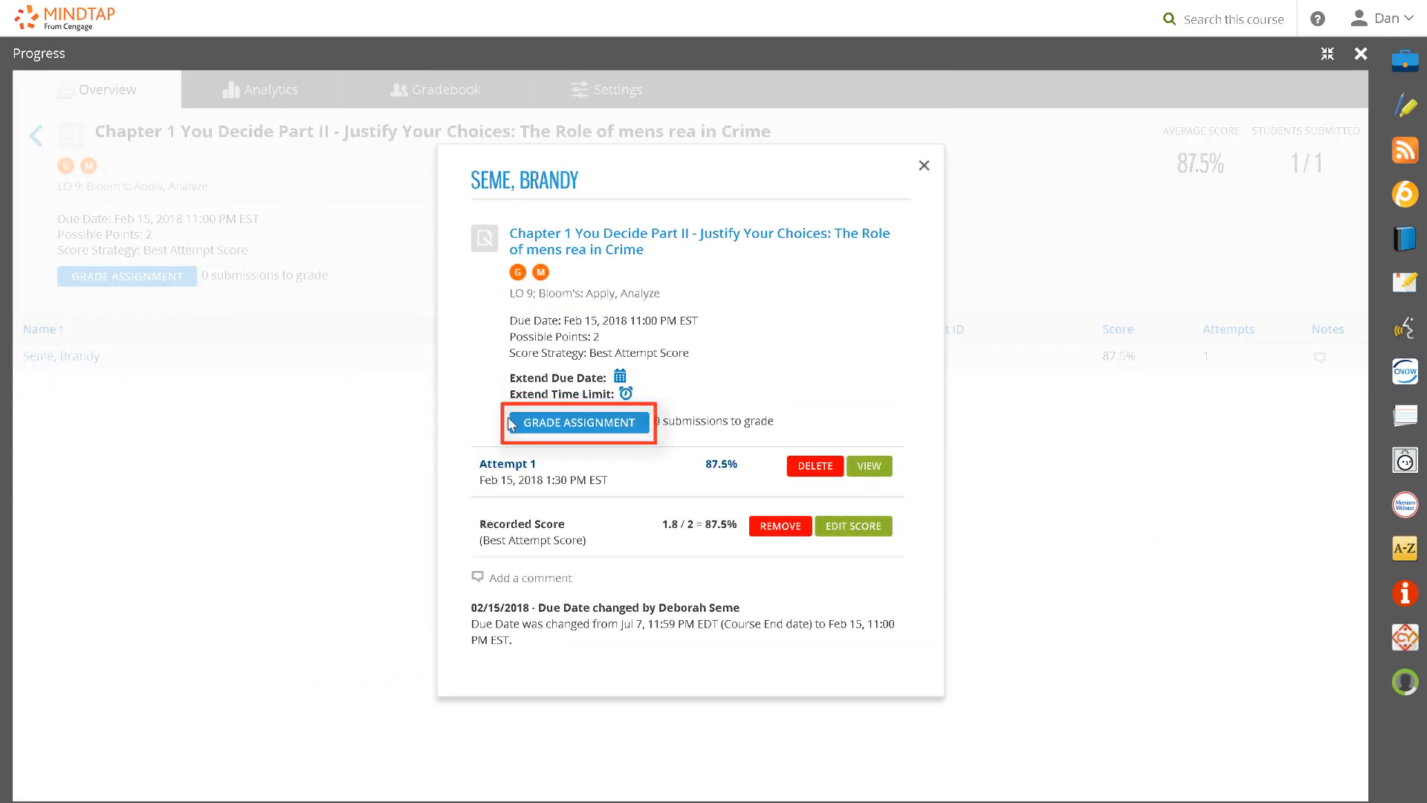
Grade question 1 at 0.85 and save, bringing the assignment total to 42.5%.
left_click(580, 422)
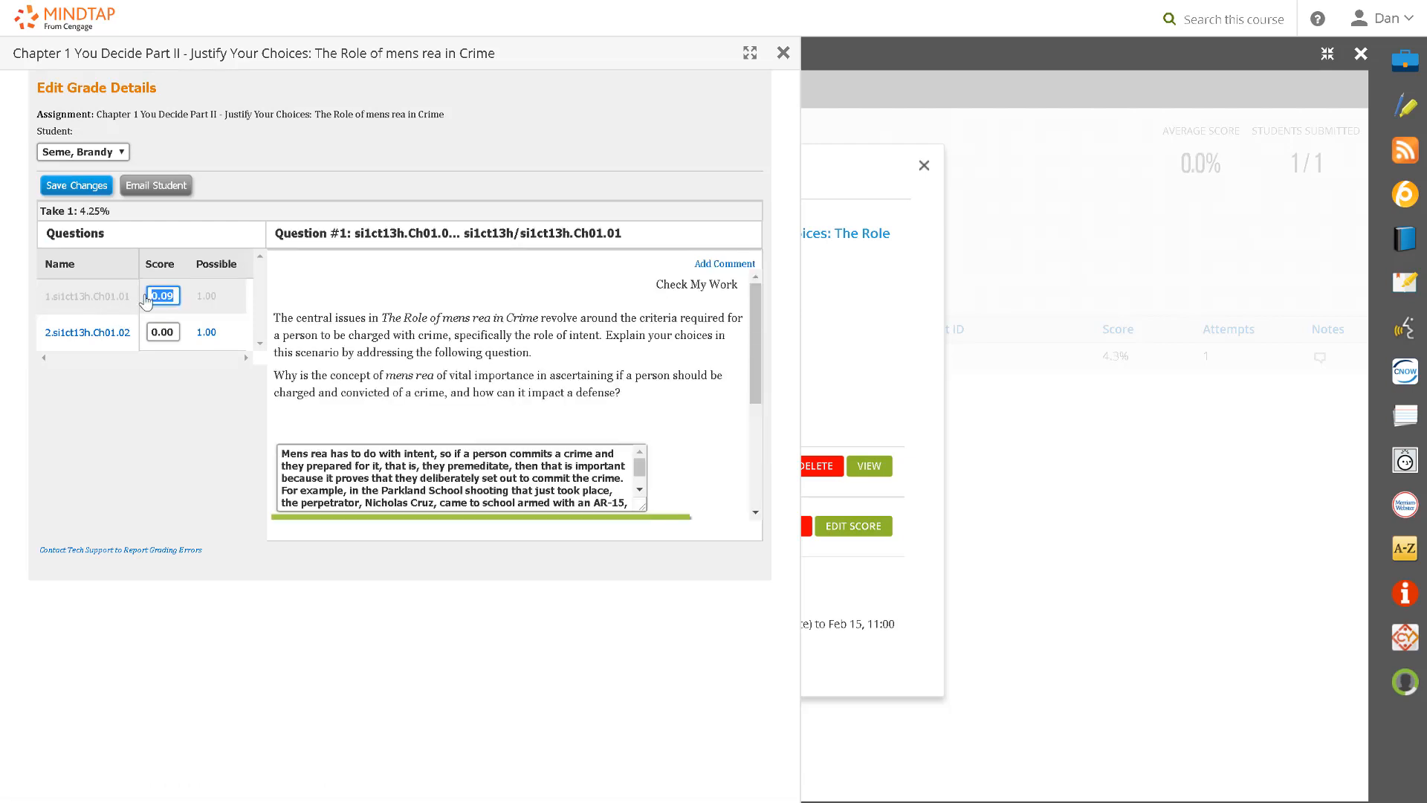
type(".85")
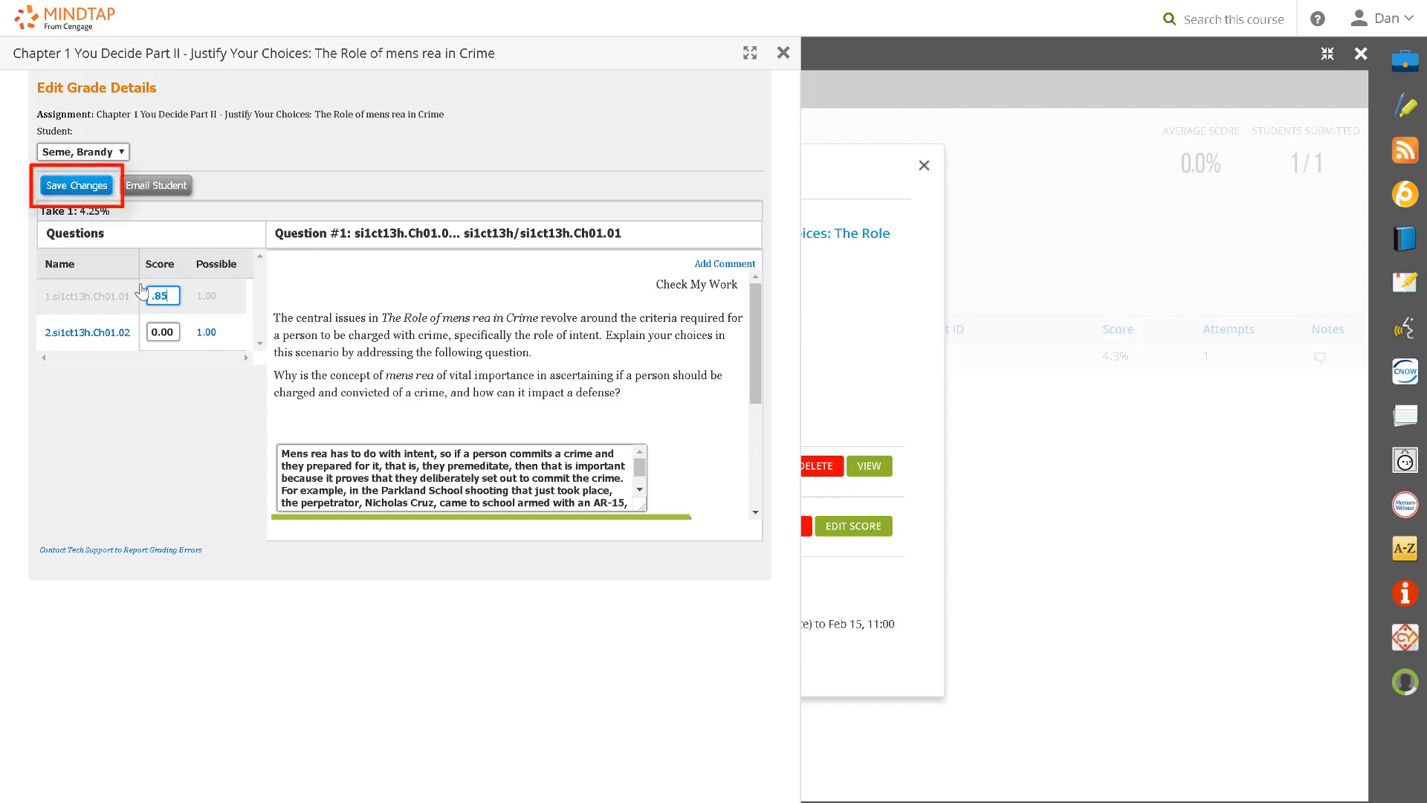
left_click(78, 184)
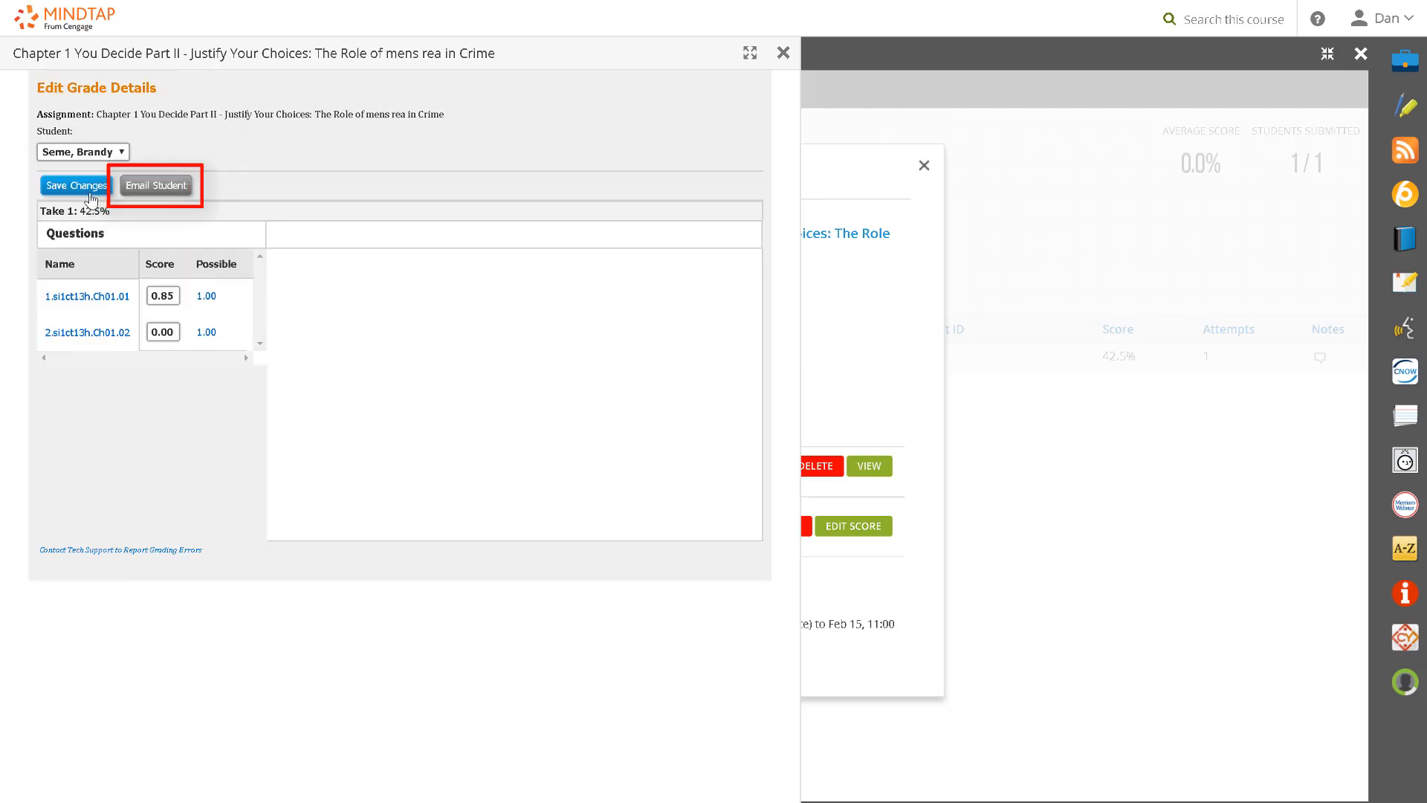
left_click(75, 184)
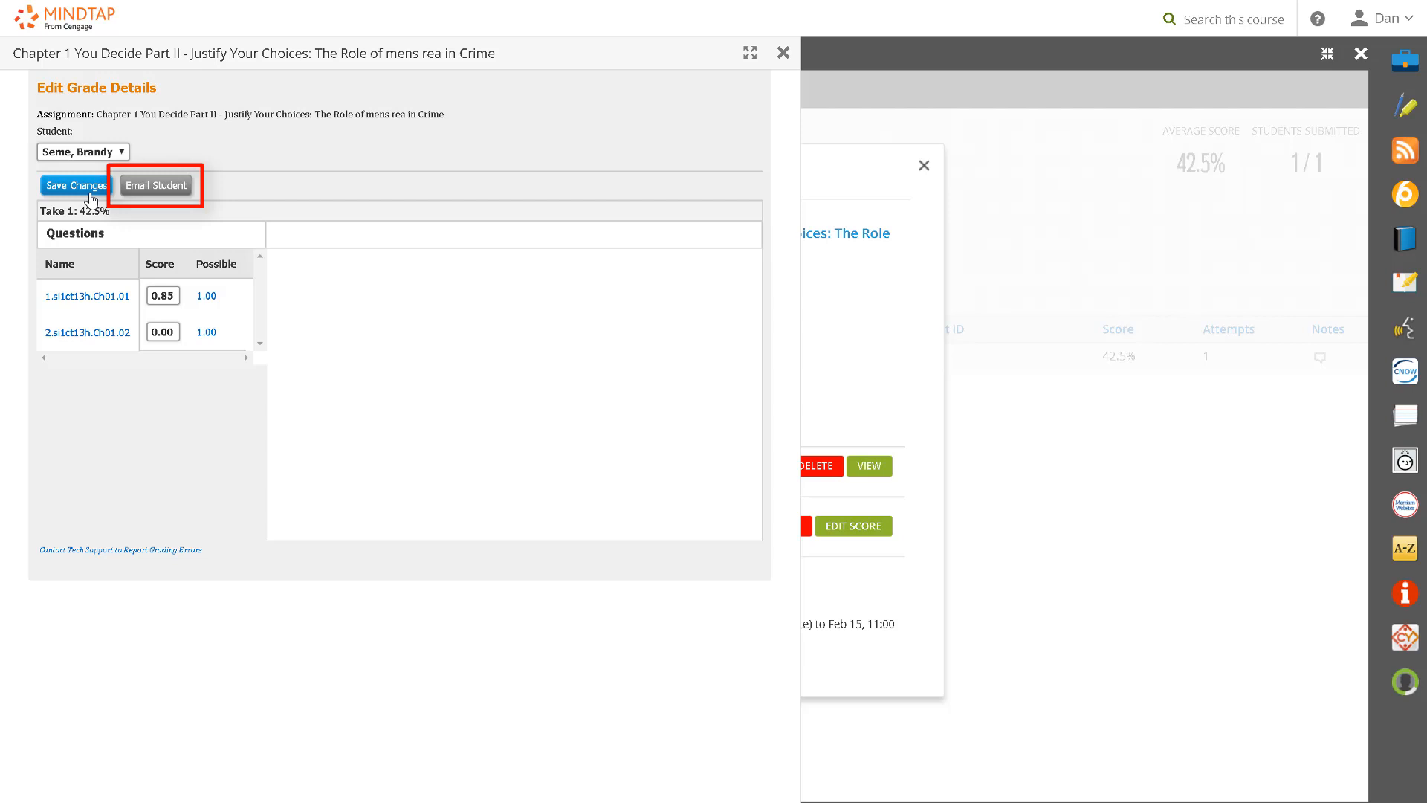